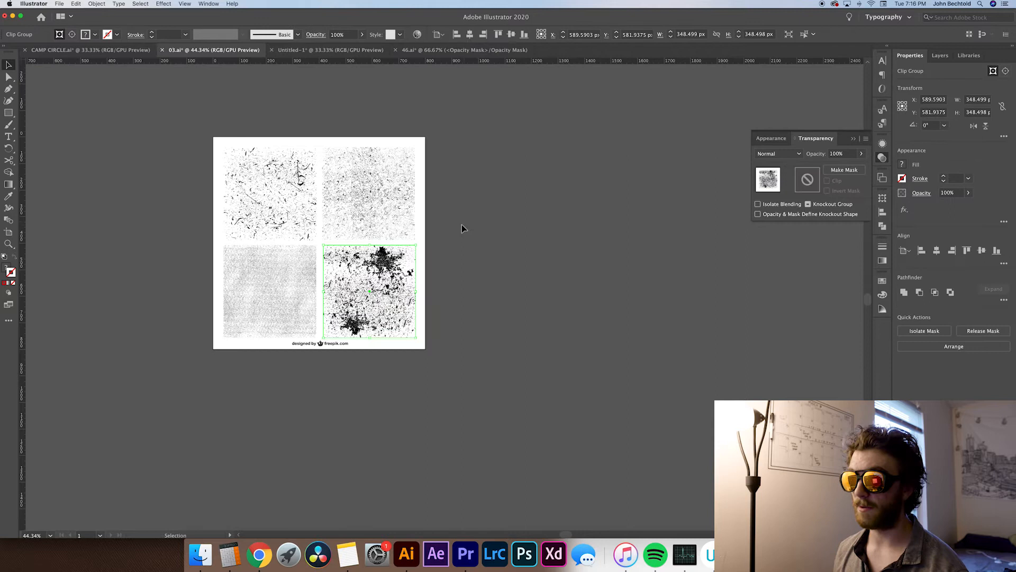
Copy the dense splattered grunge texture from 03.ai and switch to the 46.ai badge document.
left_click(463, 228)
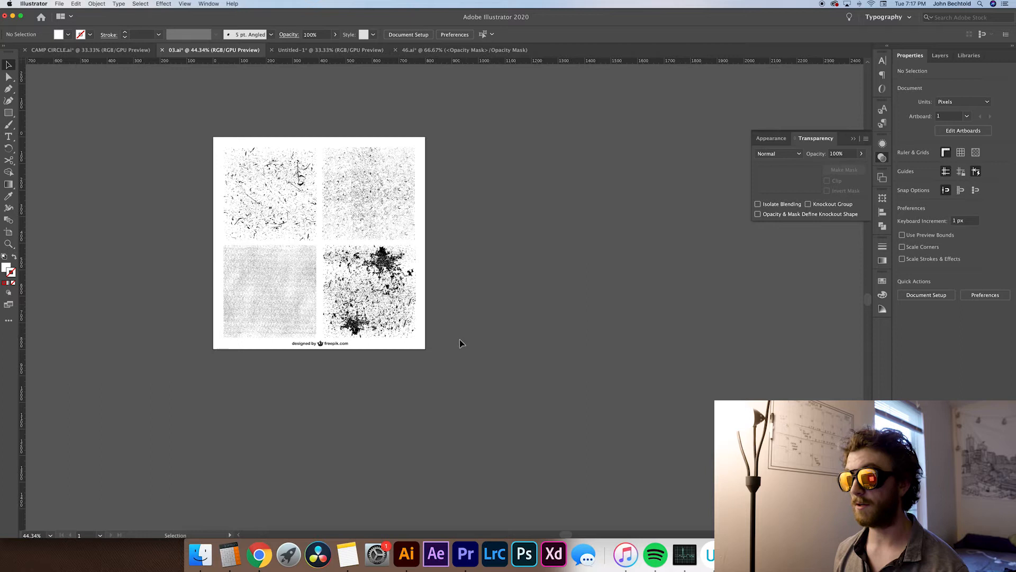
left_click(369, 293)
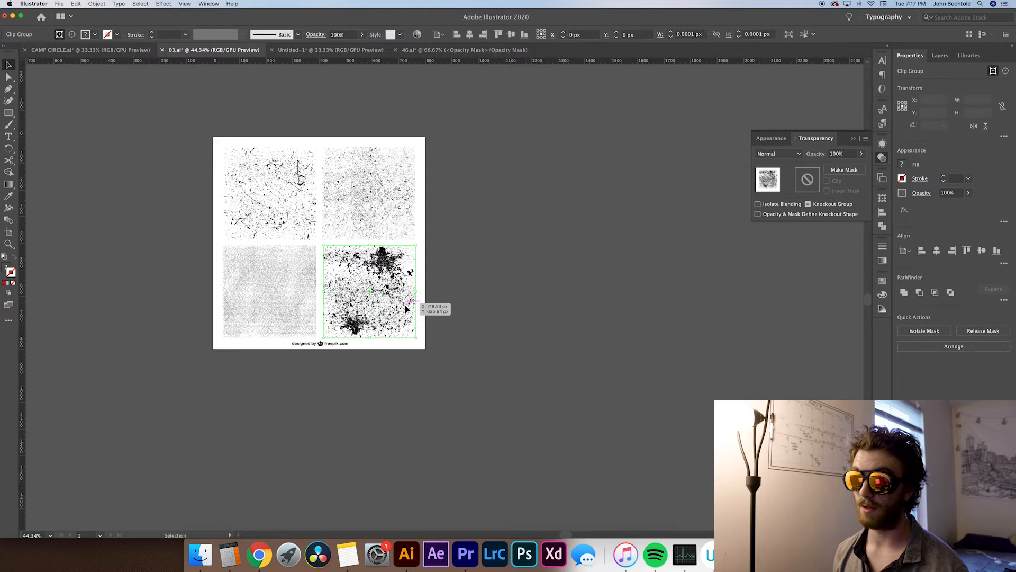
left_click(446, 49)
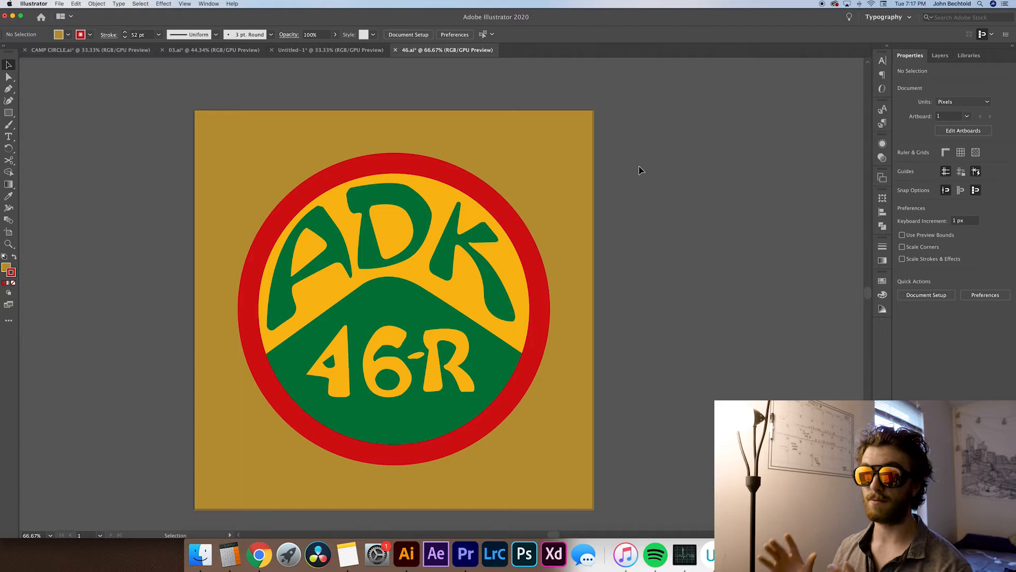
mouse_move(882, 158)
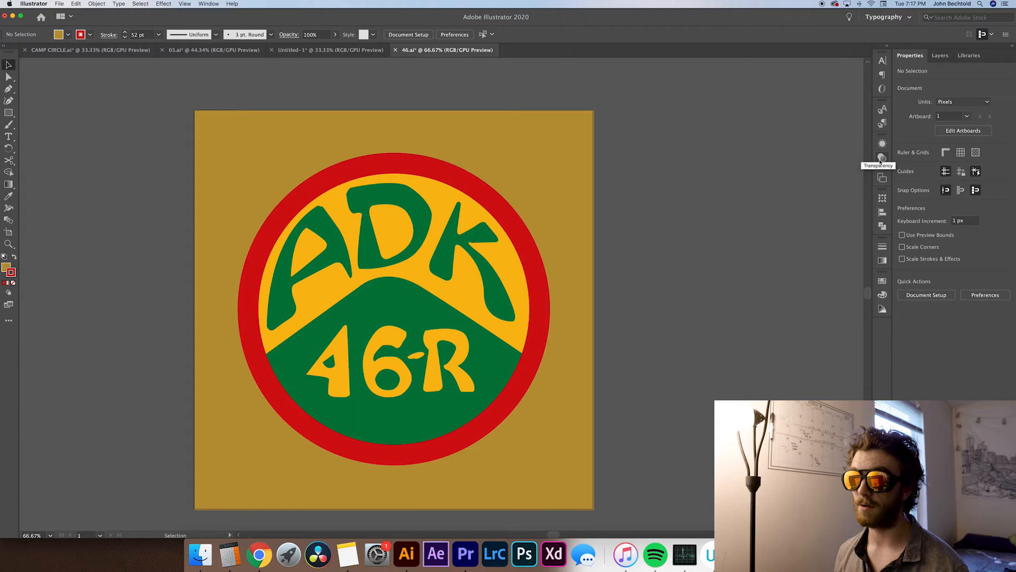
Add an opacity mask to the selected badge via the Transparency panel's Make Mask.
left_click(882, 157)
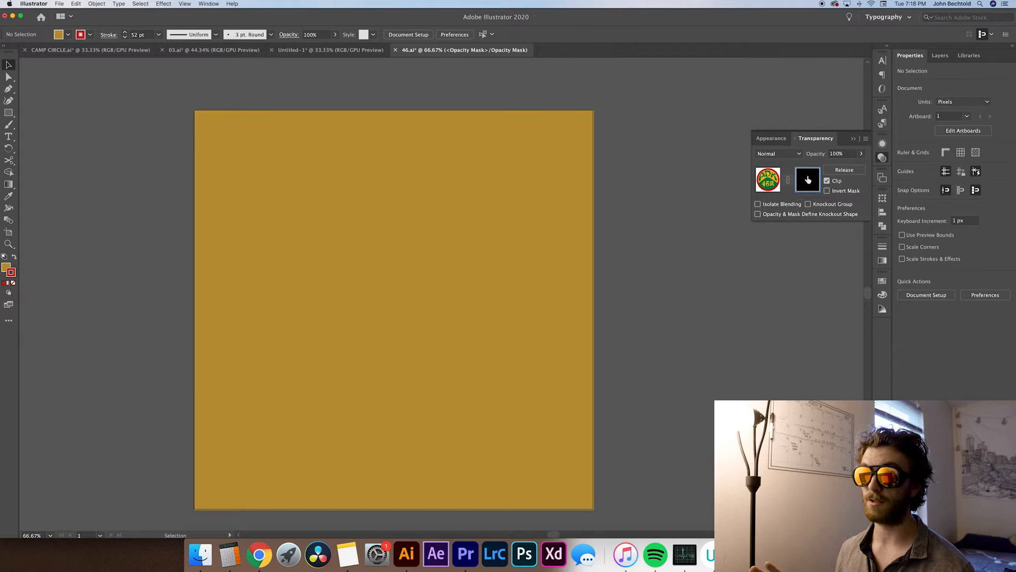
Uncheck Clip so the badge reappears, then paste the grunge texture into its opacity mask.
left_click(807, 180)
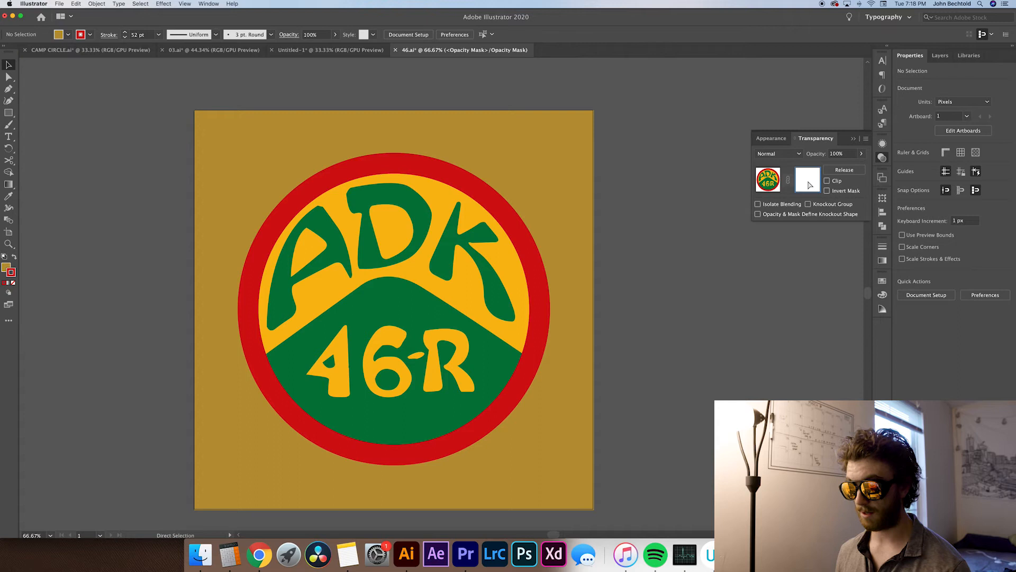
left_click(808, 180)
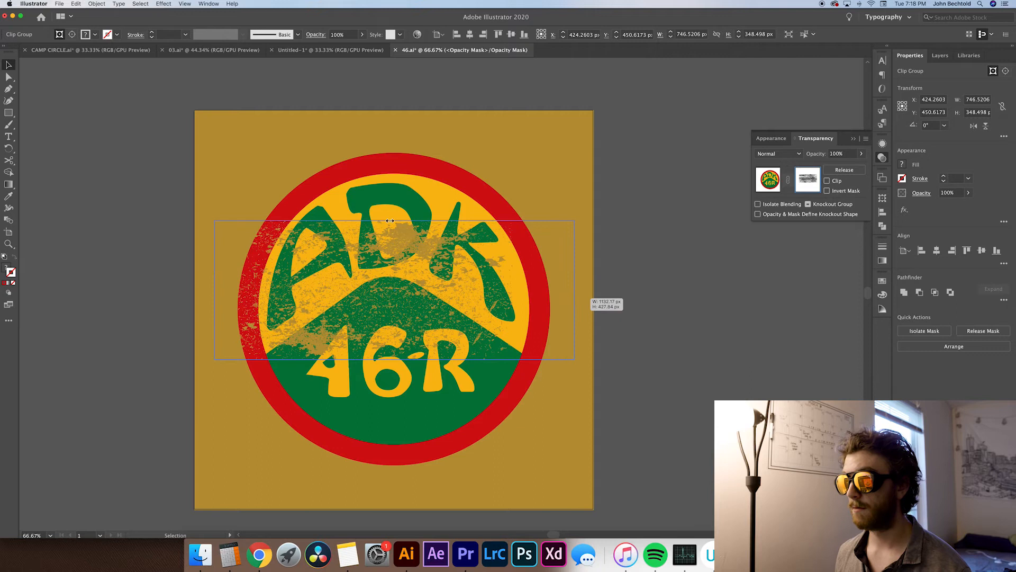
Scale the pasted grunge texture up to cover the entire badge artboard.
left_click_drag(394, 363, 421, 483)
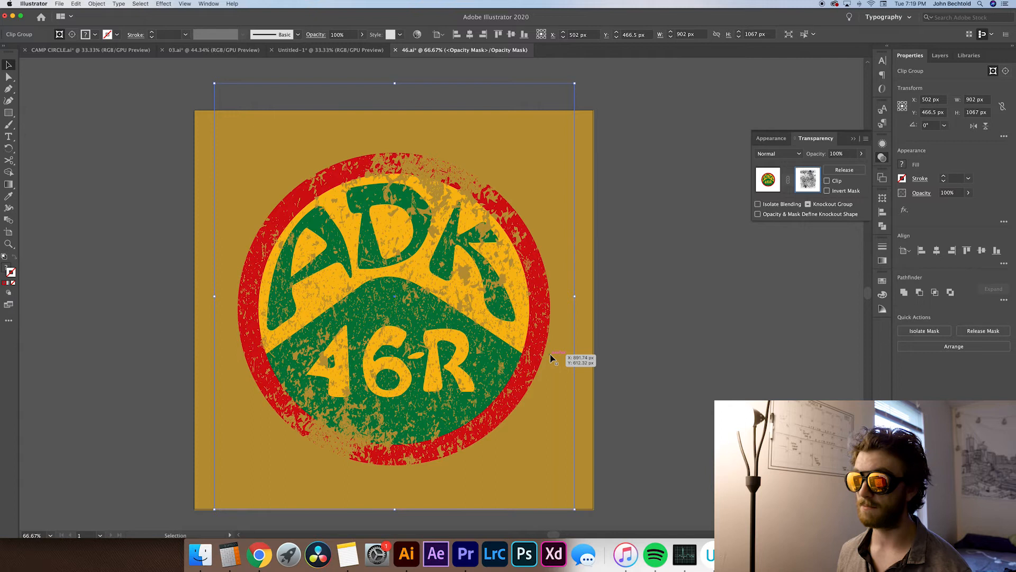
mouse_move(569, 321)
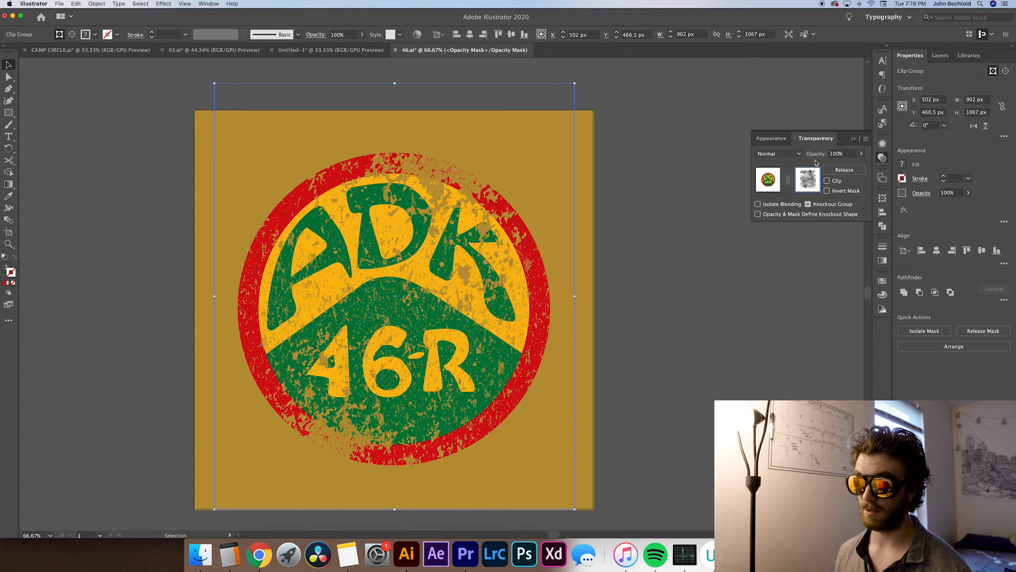
left_click(778, 153)
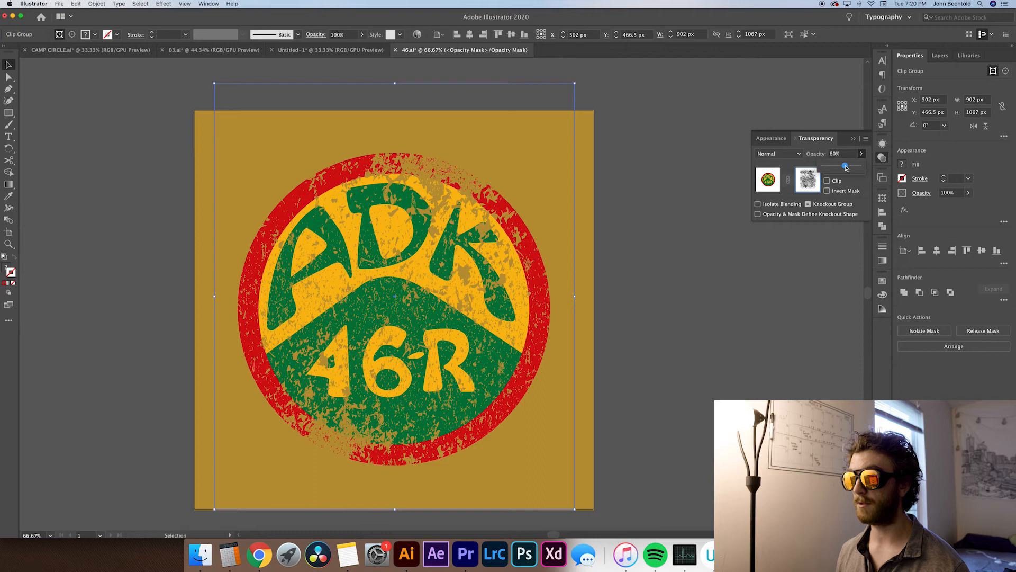
left_click_drag(845, 166, 849, 166)
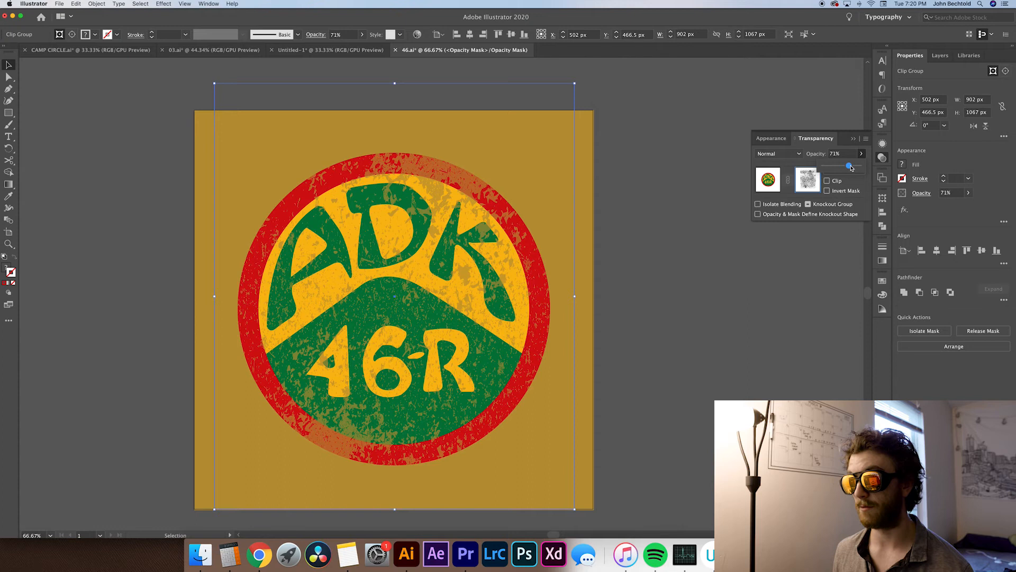
left_click_drag(849, 165, 860, 165)
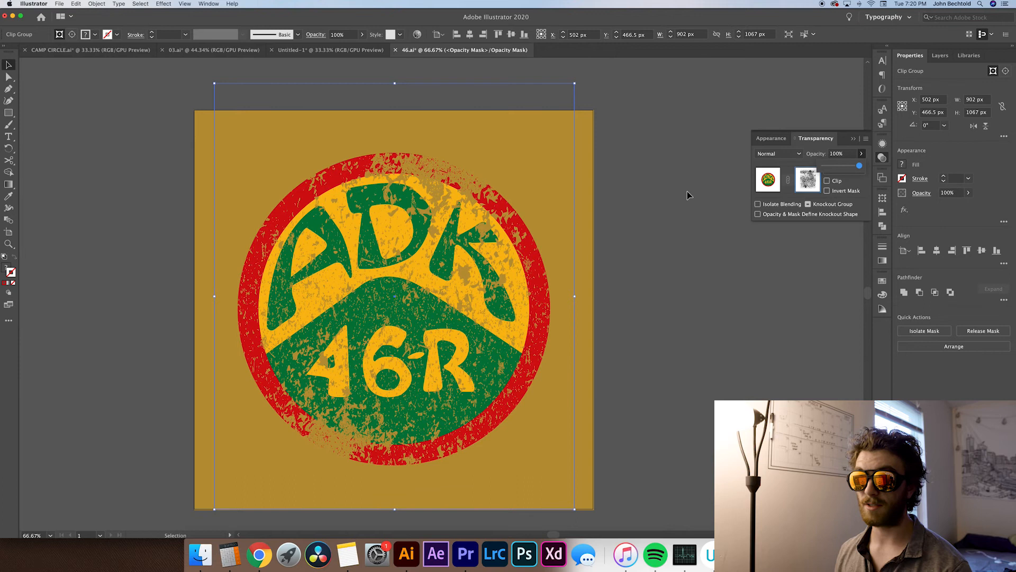